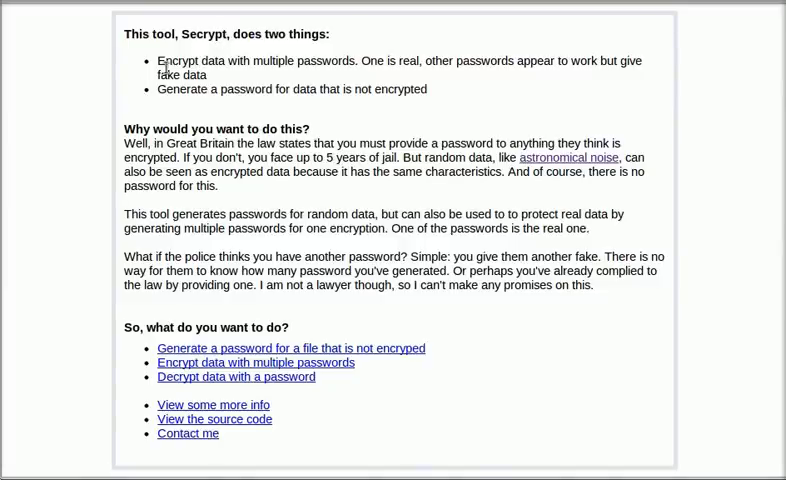
mouse_move(332, 88)
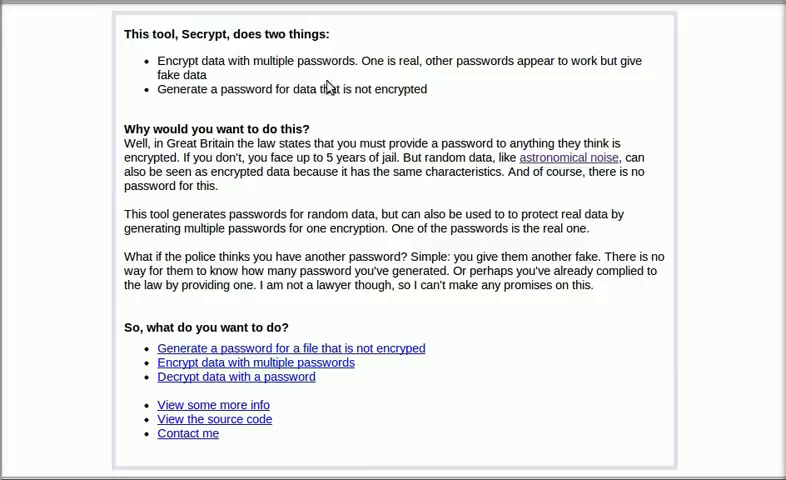
mouse_move(366, 76)
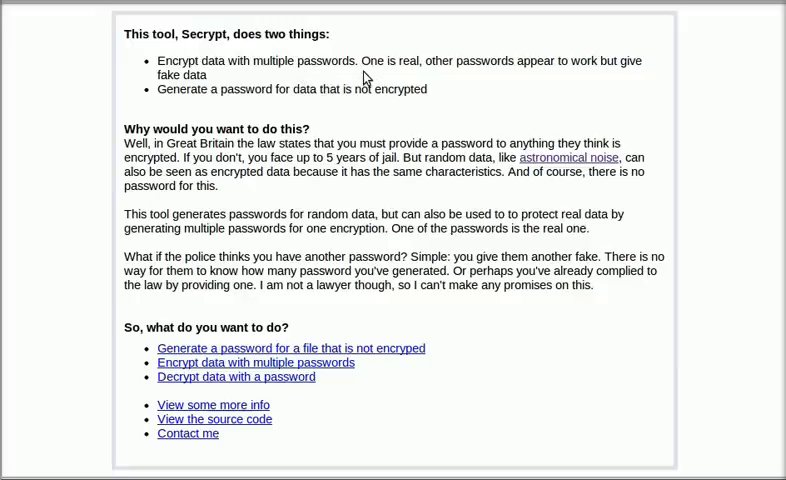
mouse_move(194, 110)
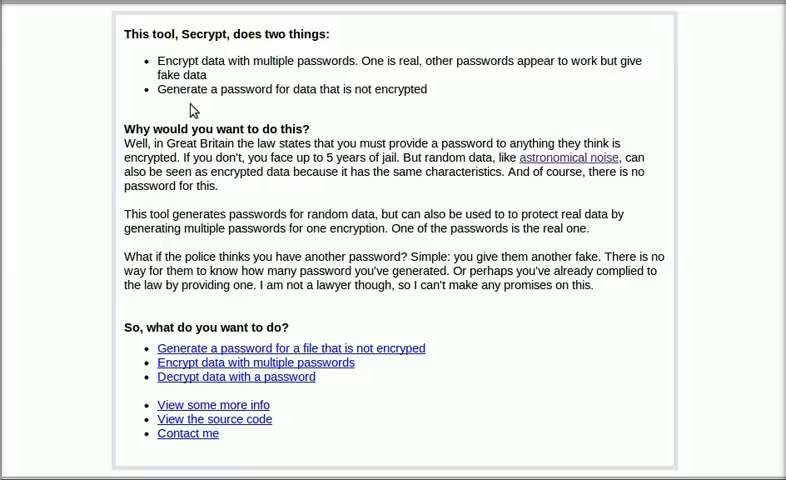
mouse_move(396, 116)
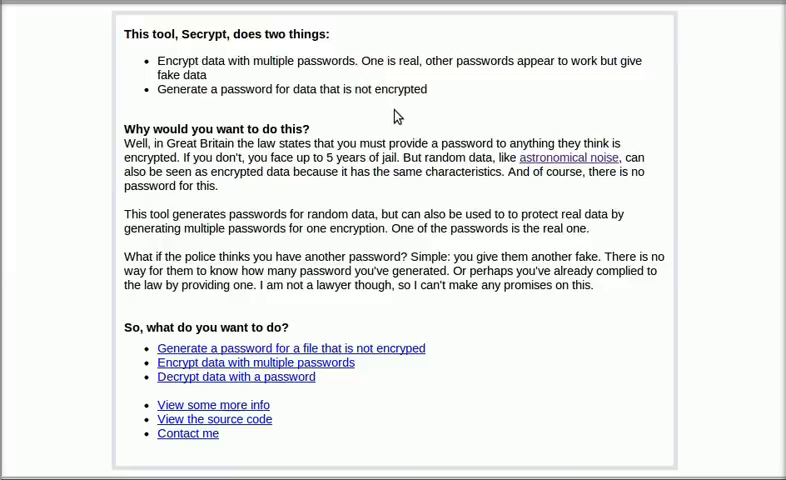
mouse_move(392, 112)
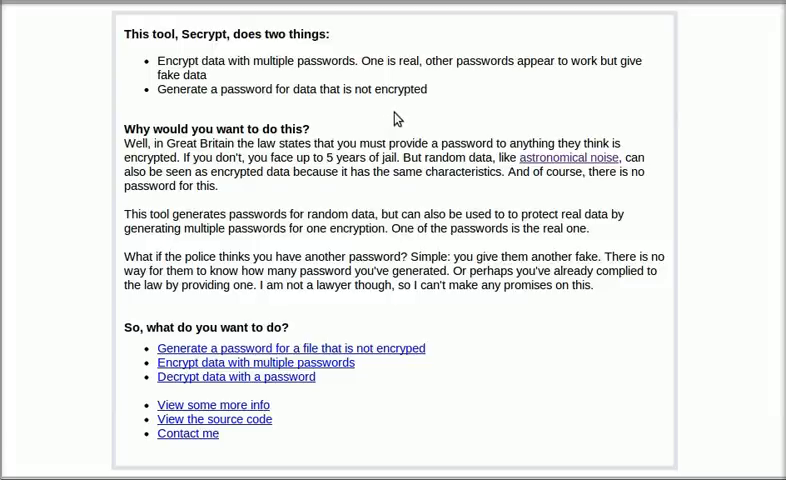
mouse_move(394, 116)
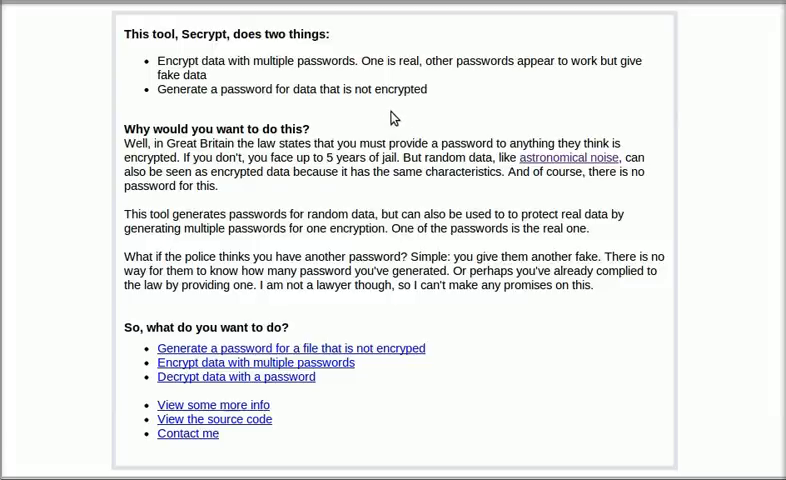
mouse_move(572, 168)
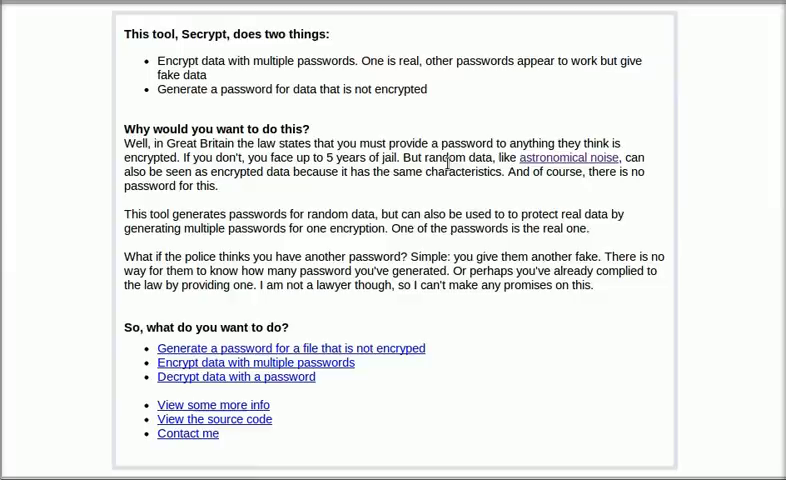
mouse_move(458, 216)
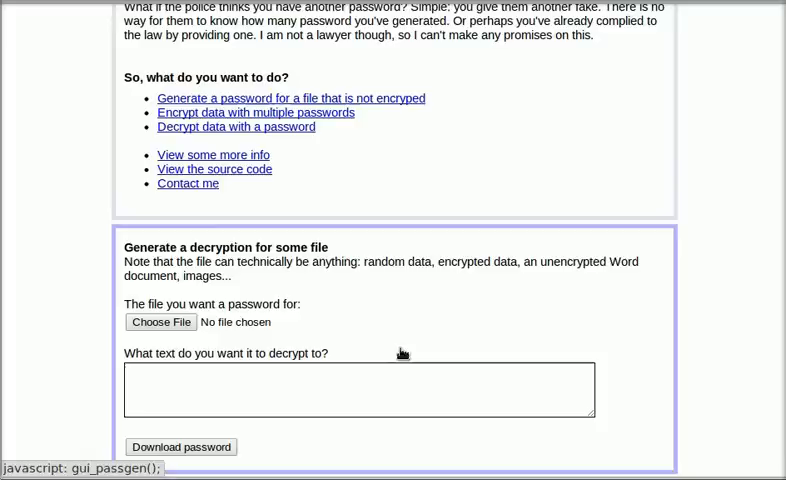
Load data.random, enter 'Hello World' as the fake decryption text and download its password key file
scroll("down", 3)
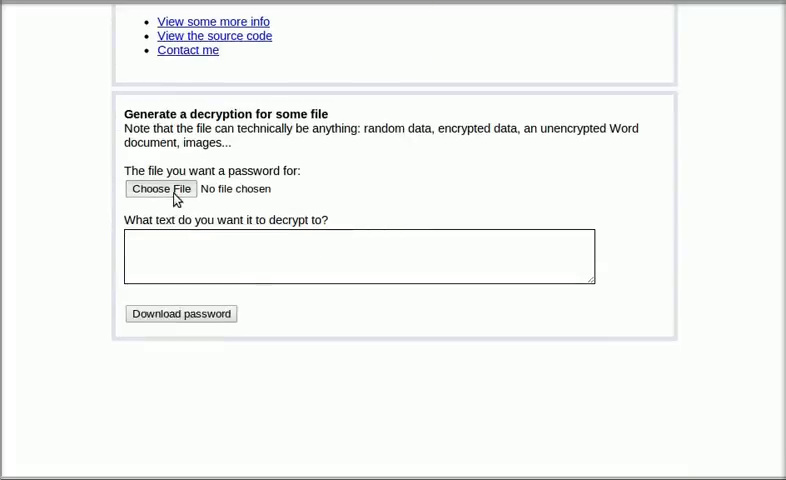
left_click(160, 188)
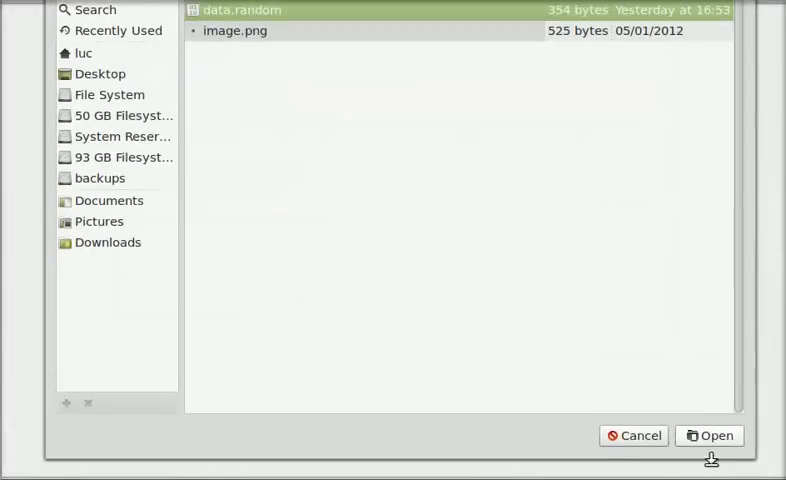
left_click(710, 436)
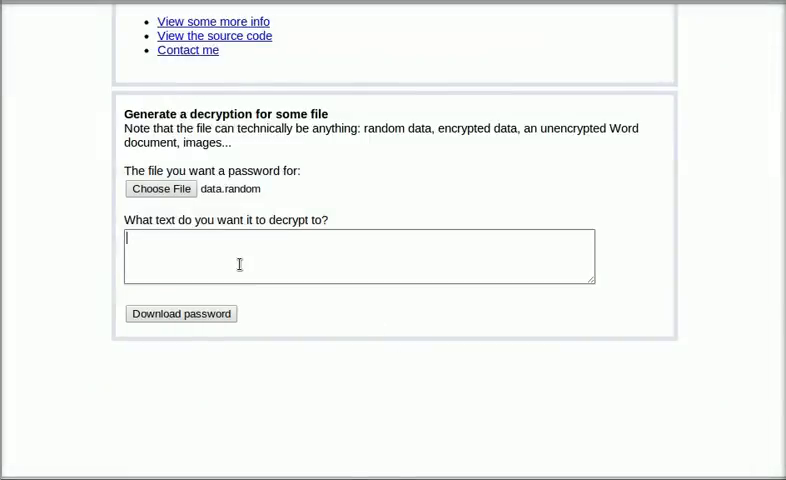
type("Hello")
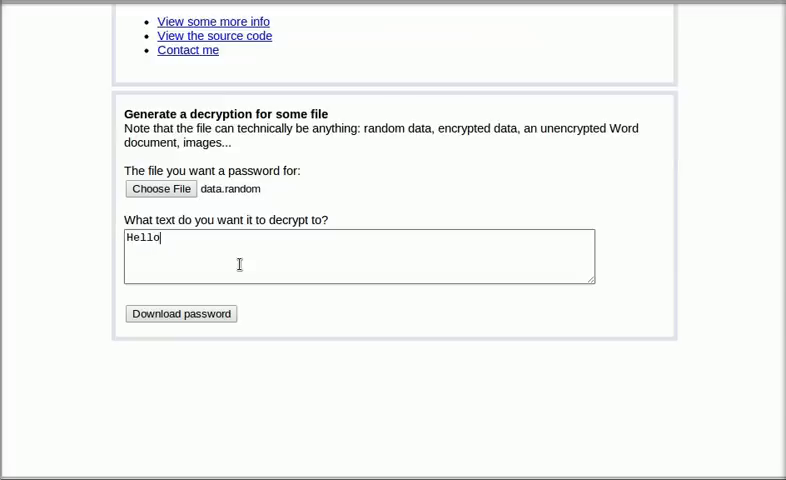
type("World")
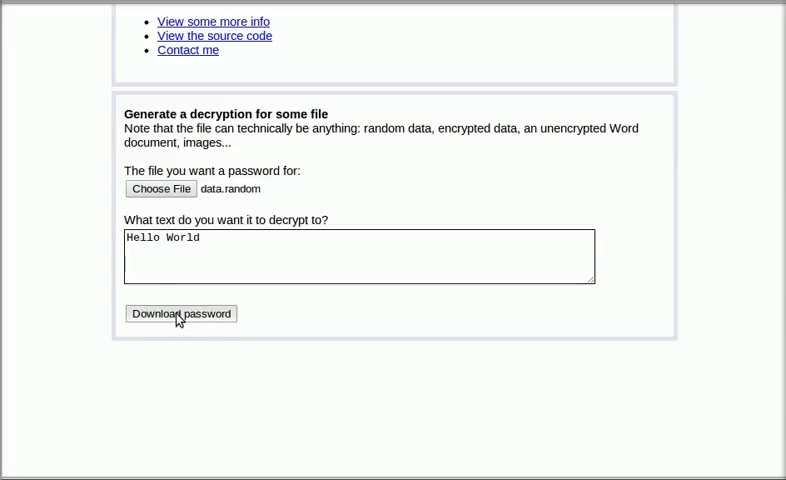
left_click(180, 312)
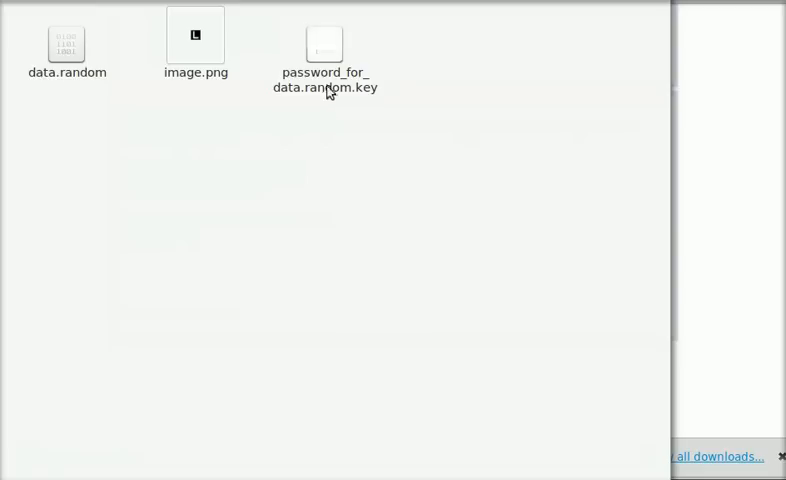
left_click(324, 44)
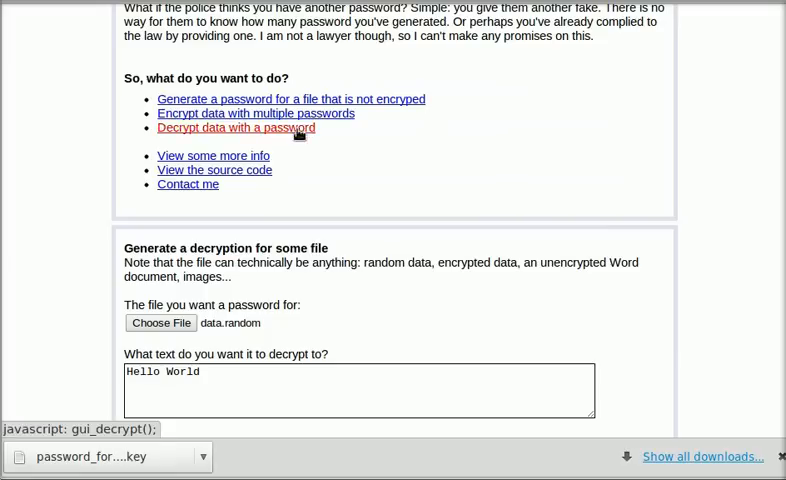
Decrypt data.random with password_for_data.random.key in the password-decryption form
left_click(160, 322)
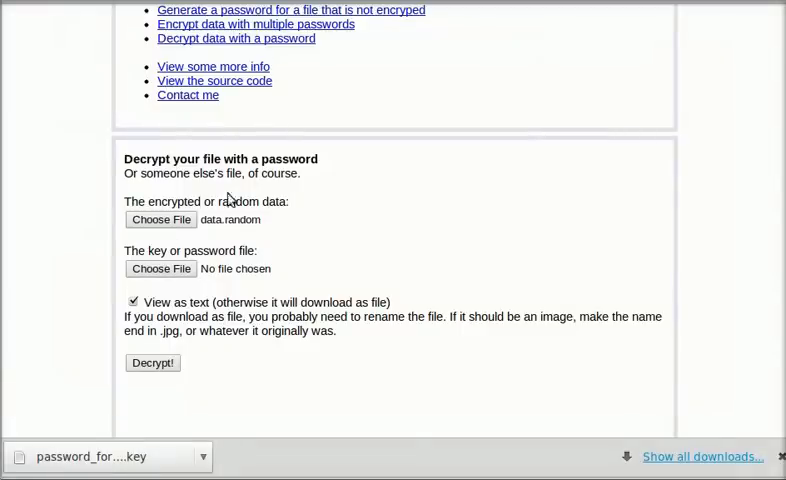
scroll("down", 3)
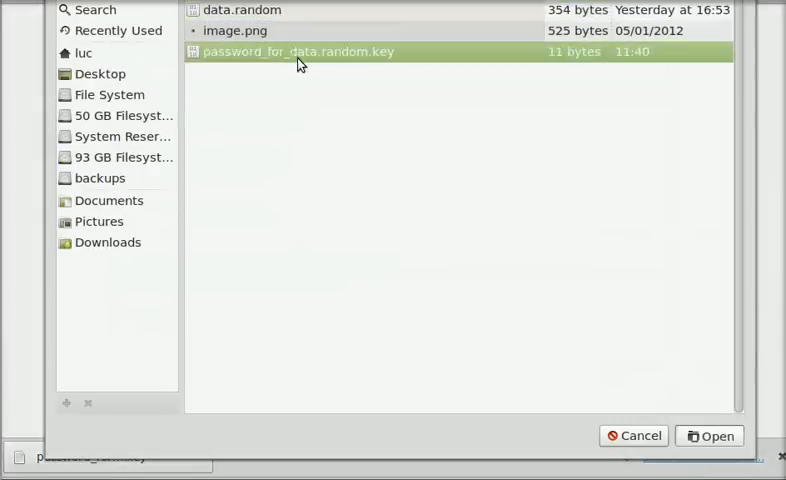
left_click(710, 436)
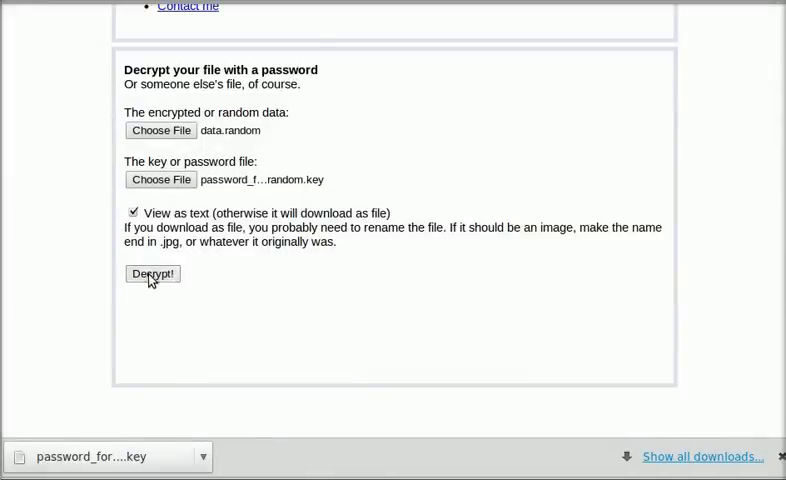
left_click(152, 272)
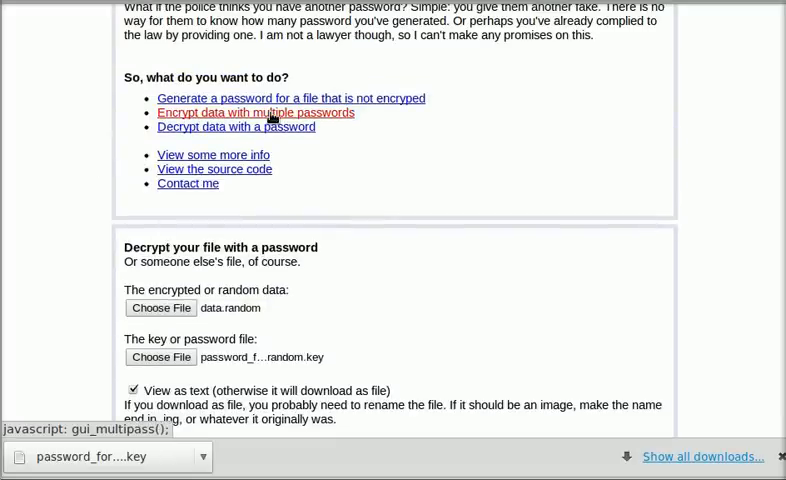
Load image.png as the file to encrypt in the multiple-password encryption form
left_click(256, 112)
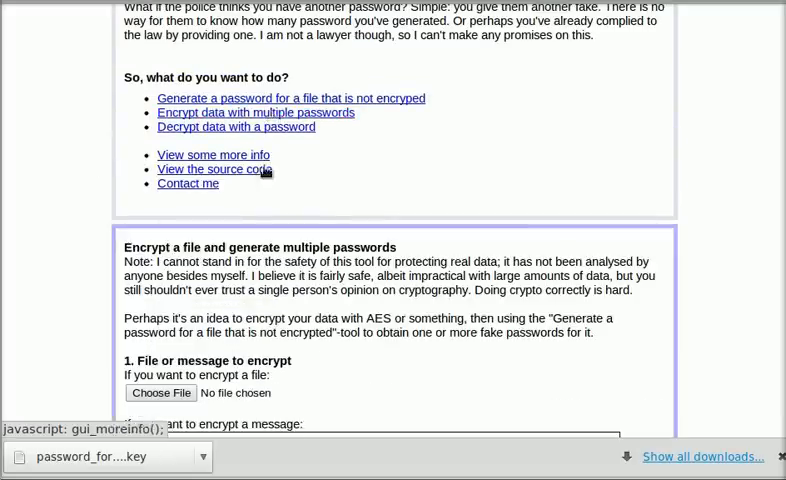
scroll("down", 3)
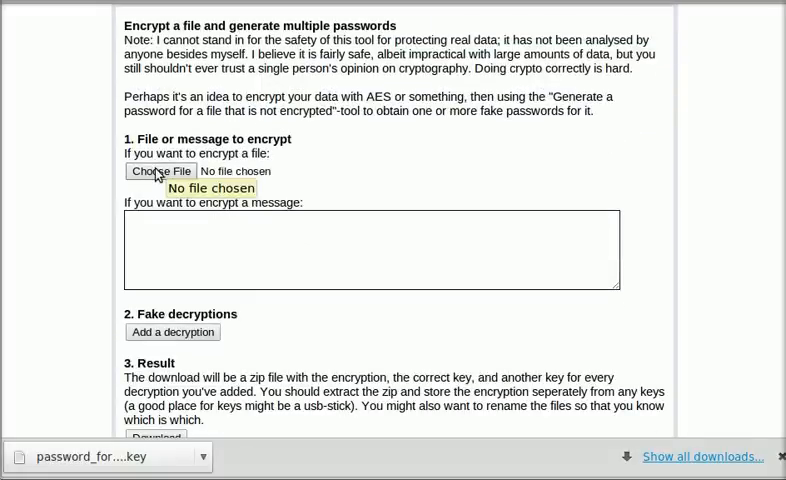
left_click(152, 172)
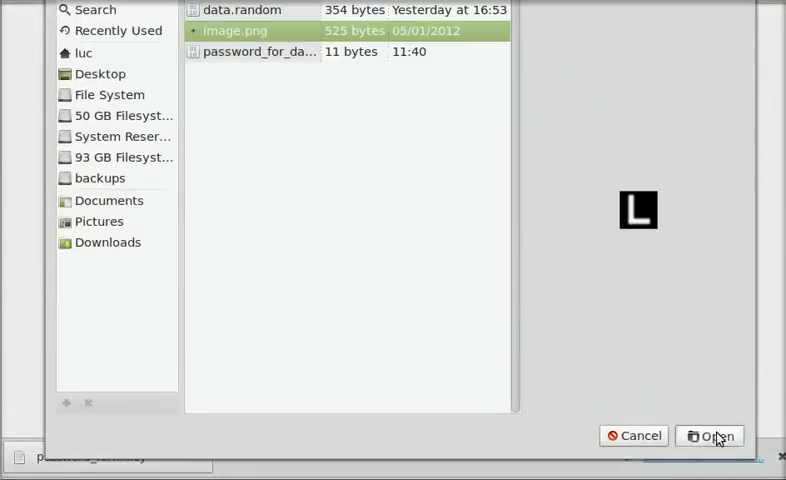
left_click(714, 436)
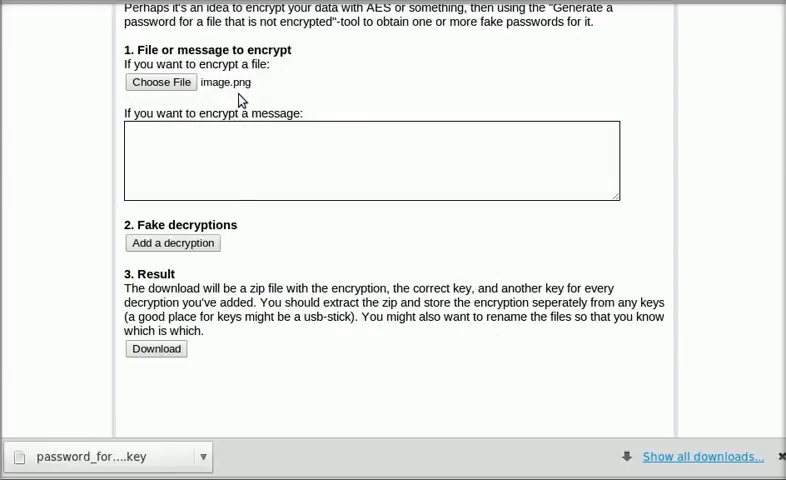
Add fake decryption entries 'Fake one' and 'Fake two' to the image.png encryption
scroll("down", 3)
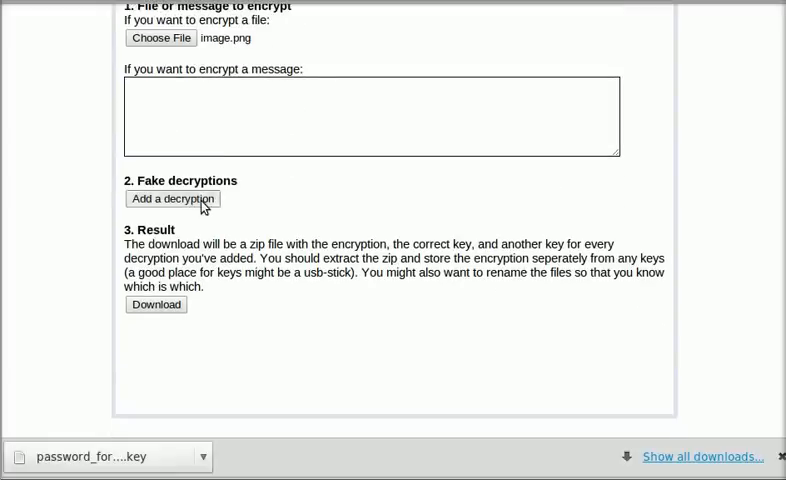
left_click(172, 198)
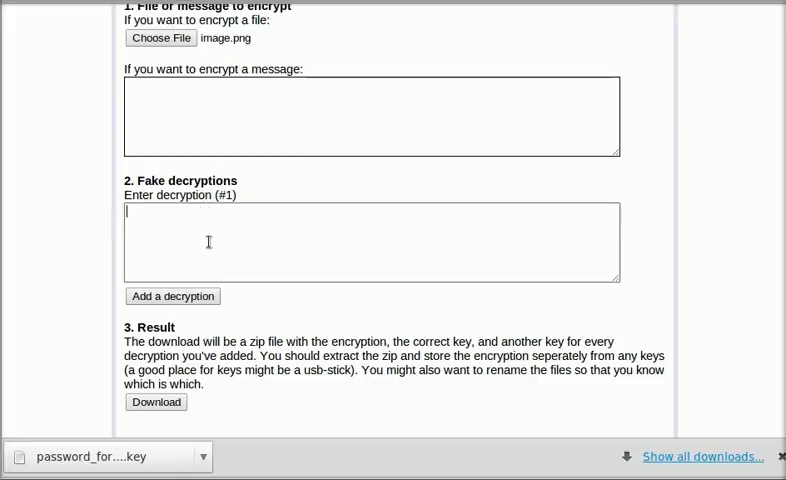
type("Fake one")
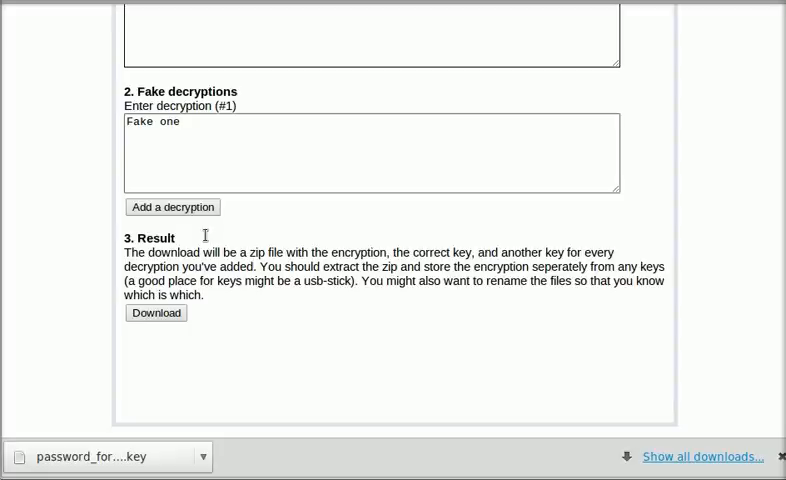
left_click(172, 208)
type("Fake two")
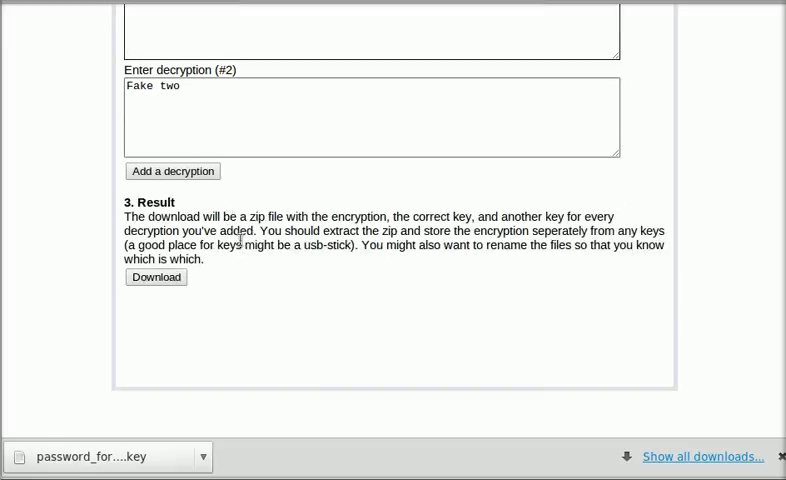
mouse_move(256, 276)
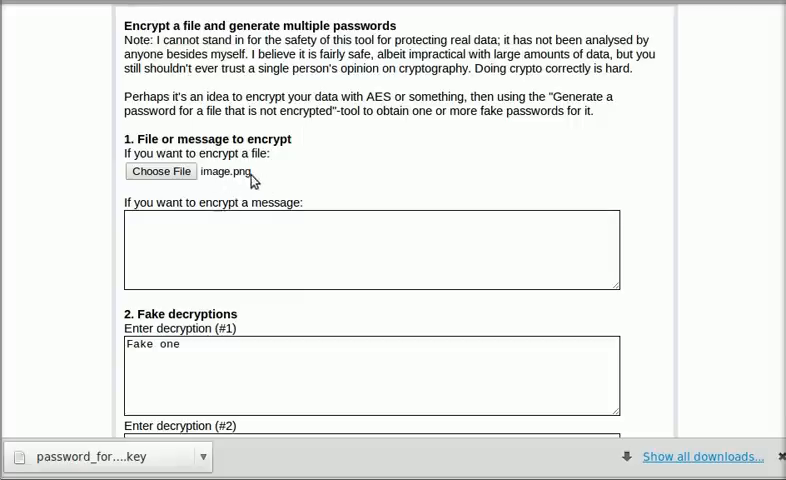
mouse_move(242, 188)
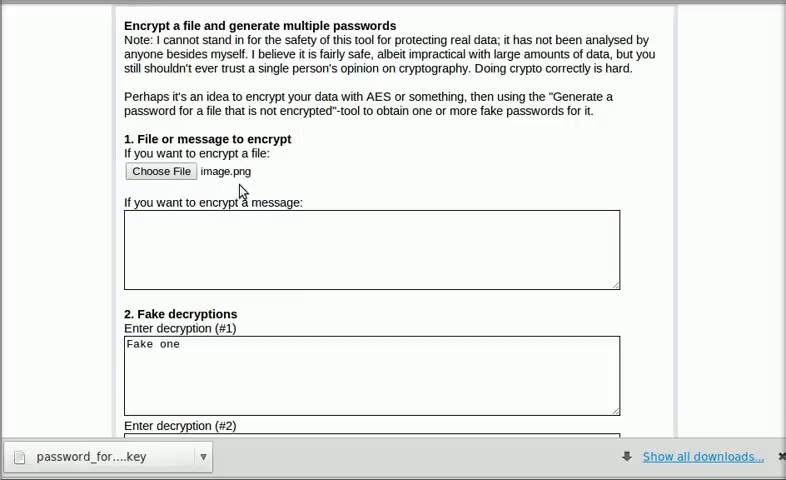
scroll("down", 3)
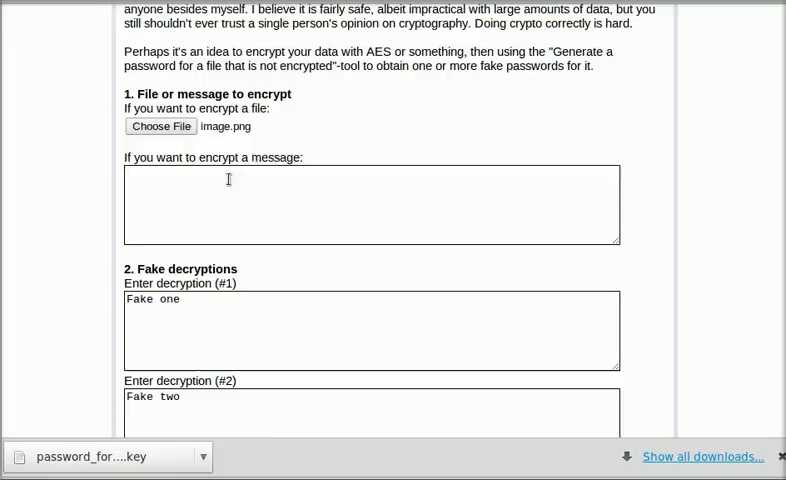
scroll("down", 3)
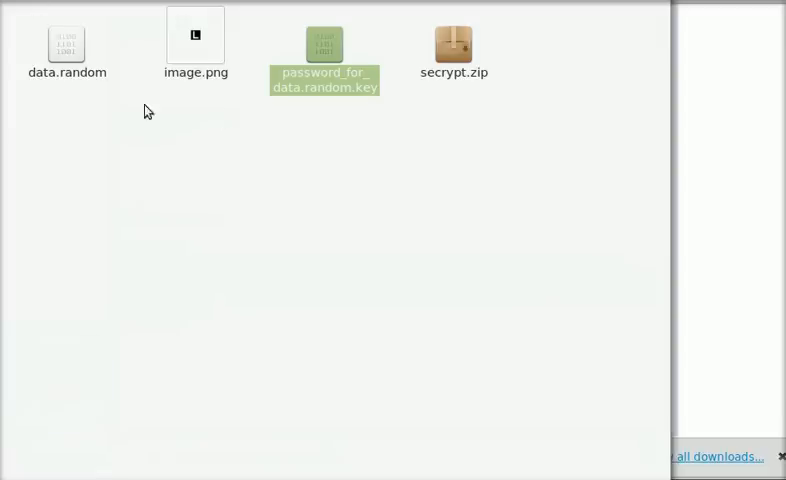
Extract the downloaded secrypt.zip archive with the encrypted image and keys
double_click(452, 44)
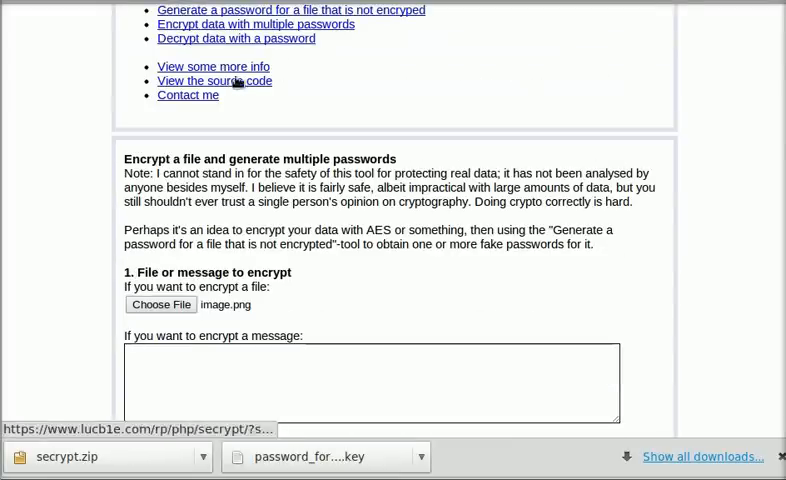
Decrypt image.png.encrypted with the fake key decryption_1.key to see its fake result
left_click(160, 304)
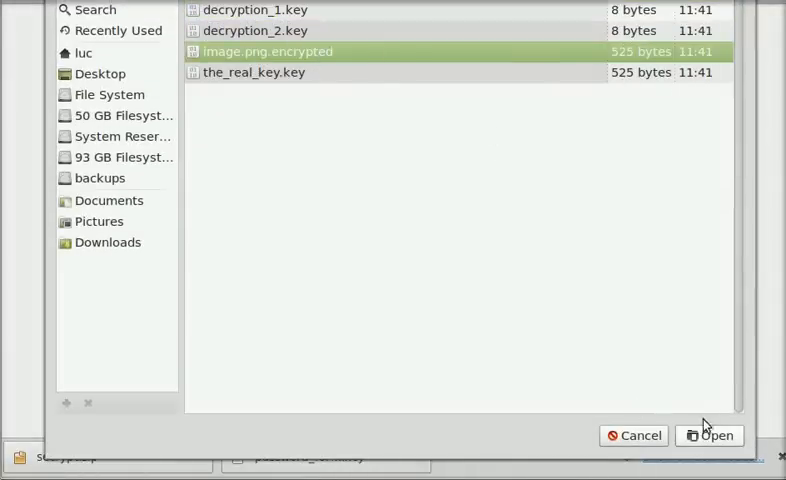
left_click(710, 436)
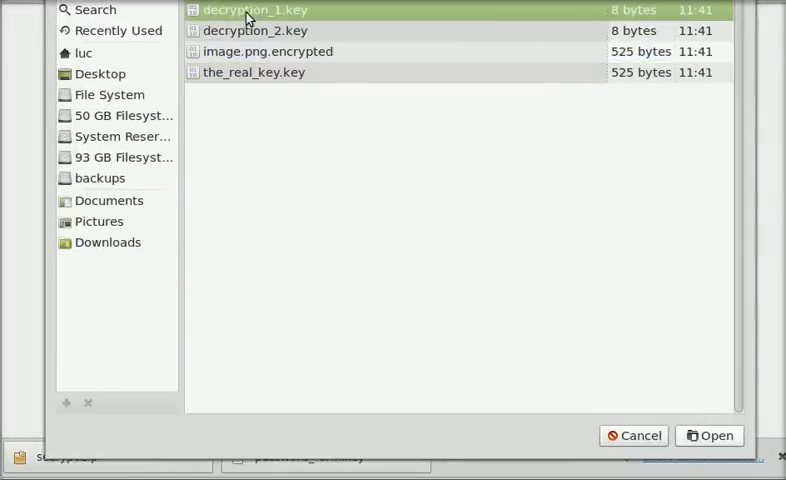
left_click(708, 436)
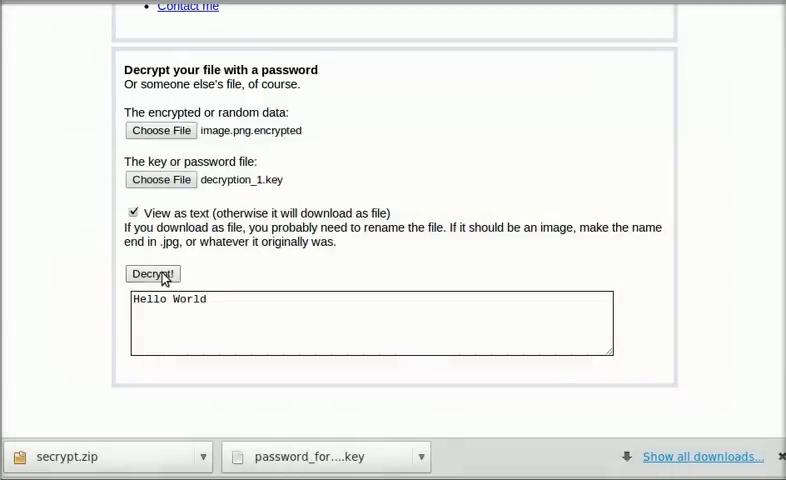
left_click(152, 272)
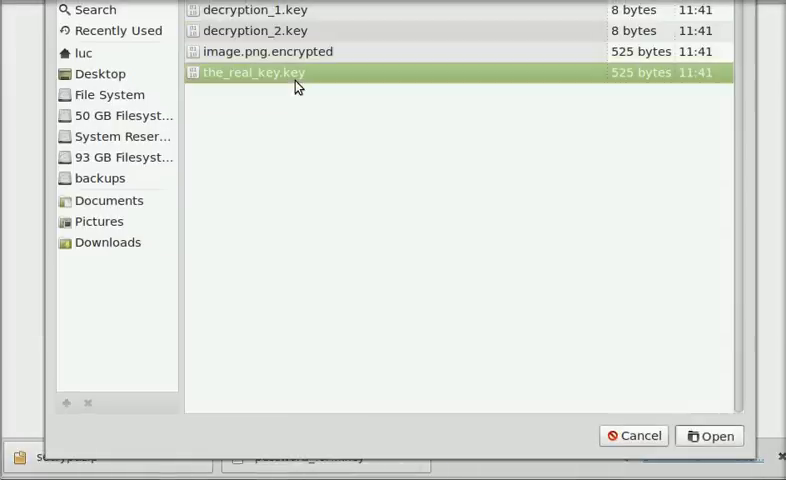
Decrypt image.png.encrypted with the_real_key.key and download the recovered image
left_click(716, 436)
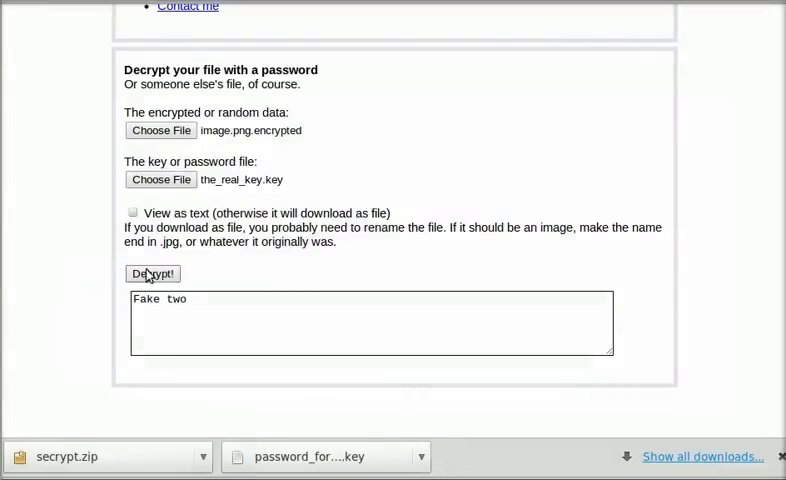
left_click(152, 272)
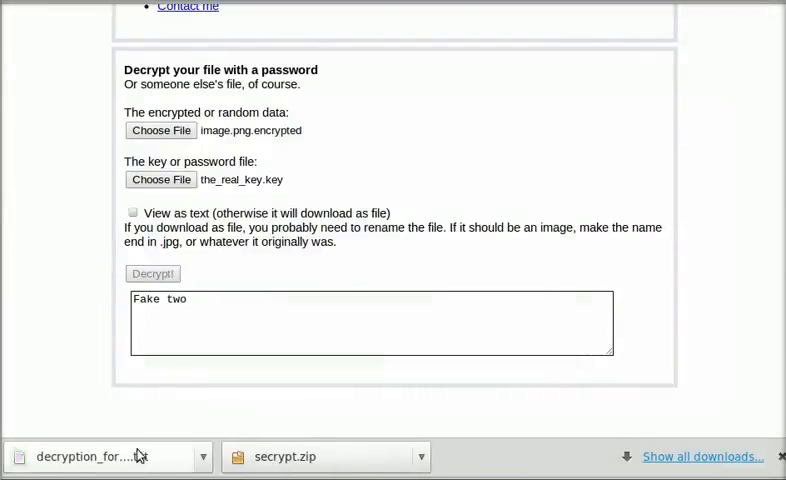
left_click(152, 272)
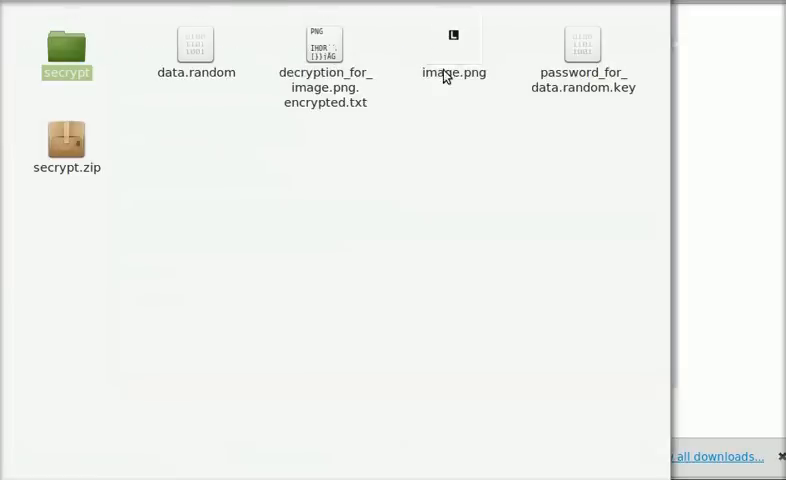
Rename decryption_for_image.png.encrypted.txt to decryption_for_image.png
left_click(324, 44)
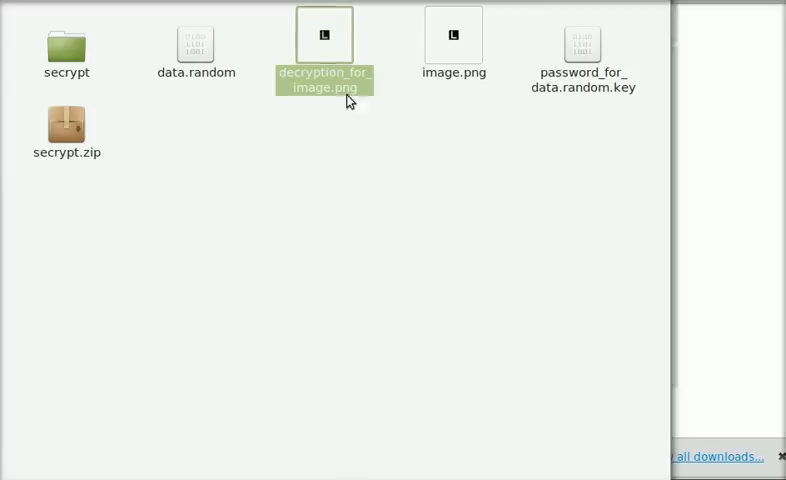
mouse_move(374, 66)
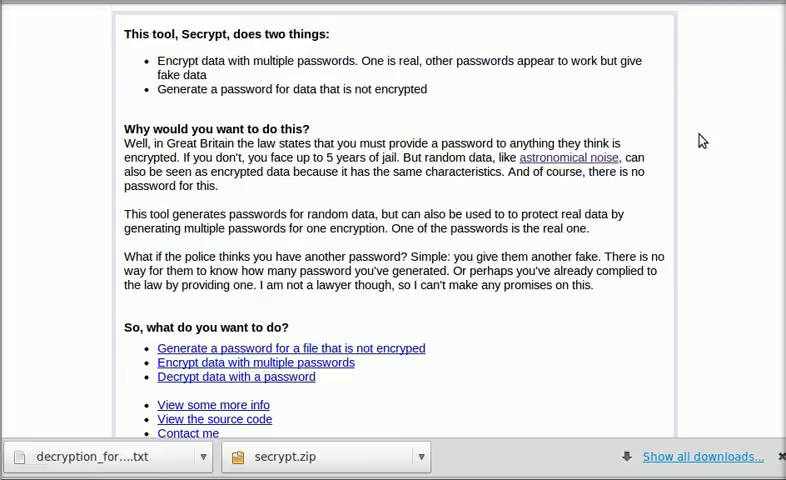
mouse_move(692, 132)
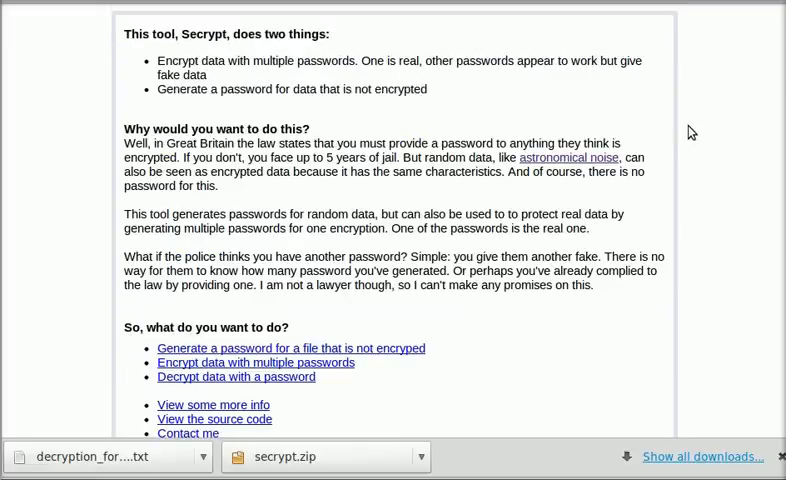
mouse_move(476, 114)
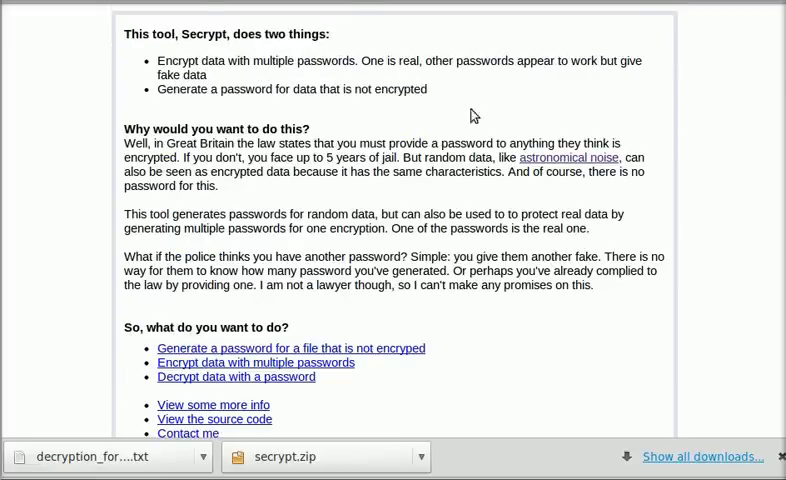
scroll("down", 3)
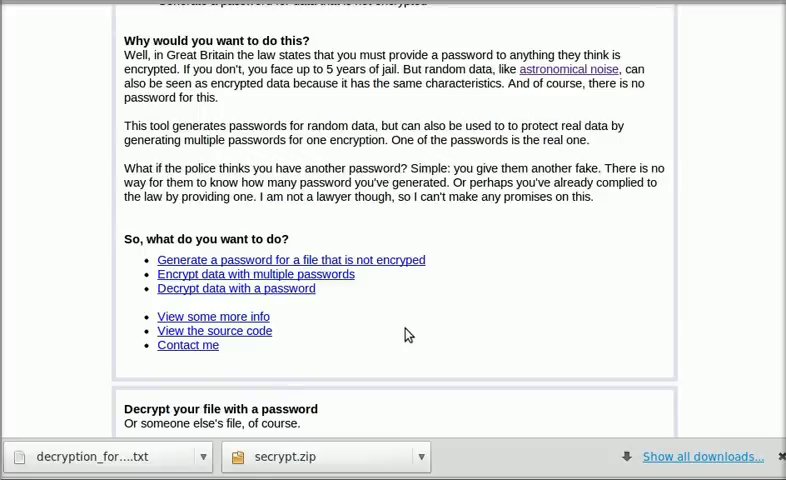
scroll("down", 3)
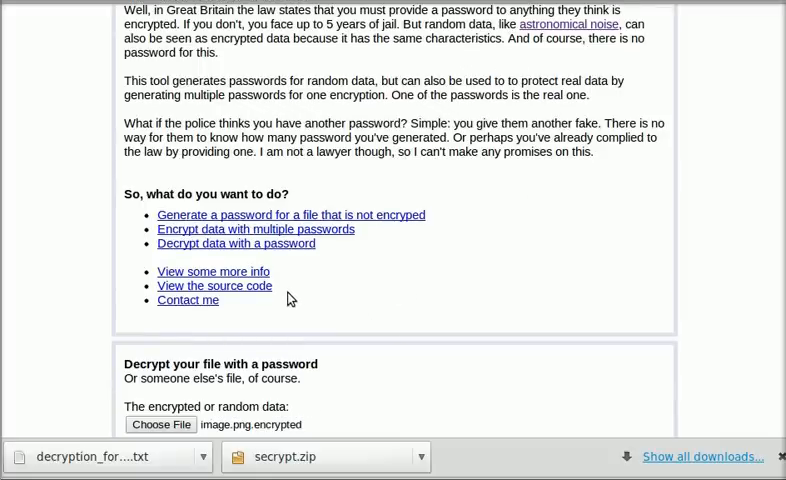